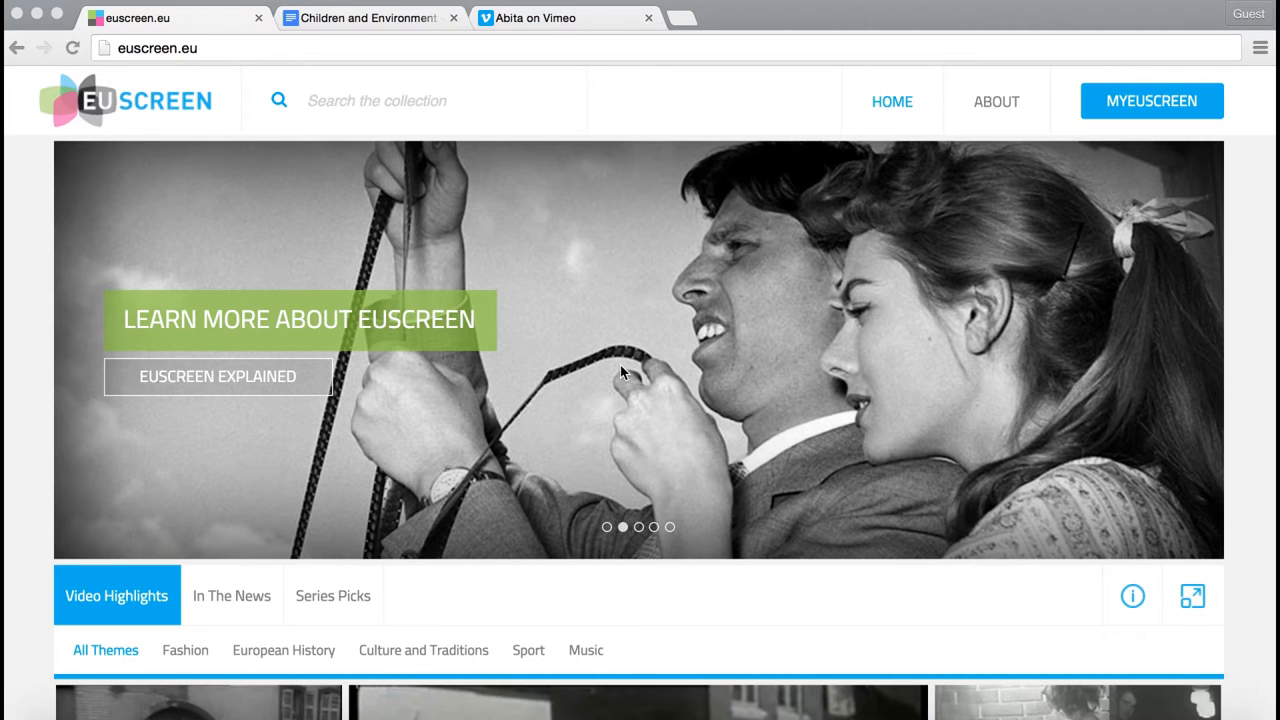
{"action": "mouse_move", "coordinate": [1132, 114]}
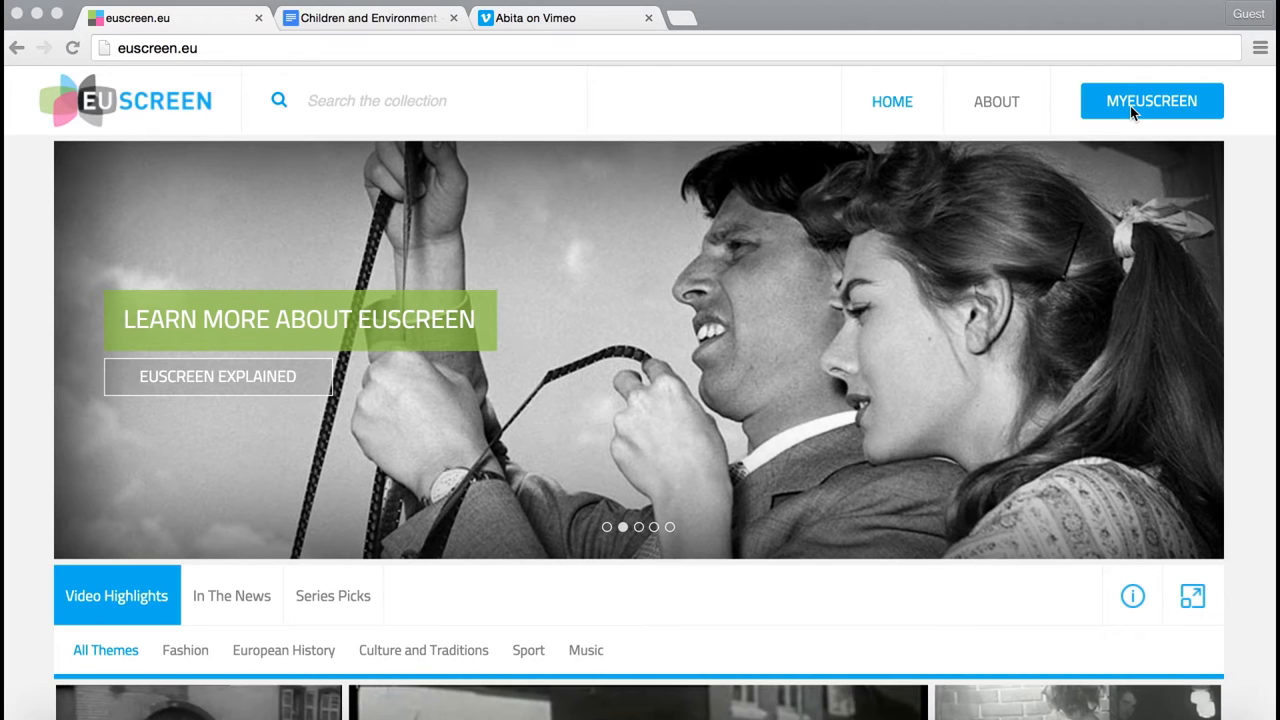
Go to the MYEUSCREEN dashboard and view the empty Video Posters list.
{"action": "left_click", "coordinate": [1152, 100]}
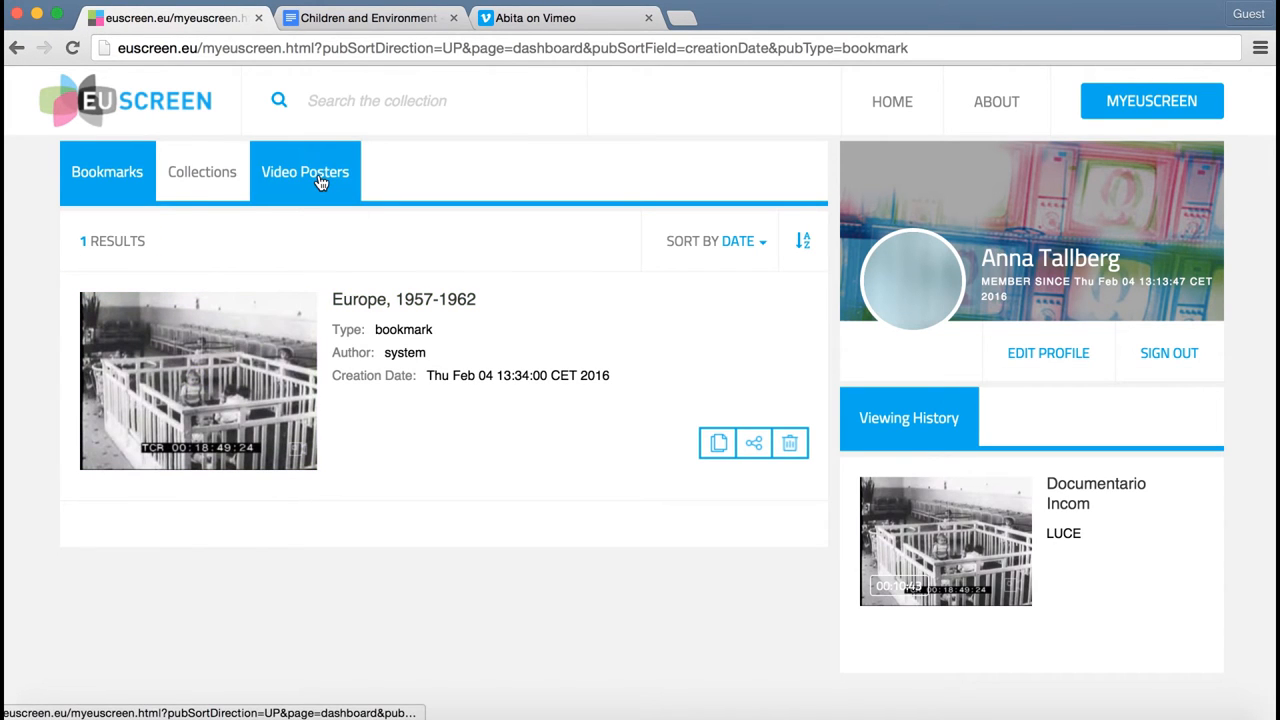
{"action": "left_click", "coordinate": [304, 172]}
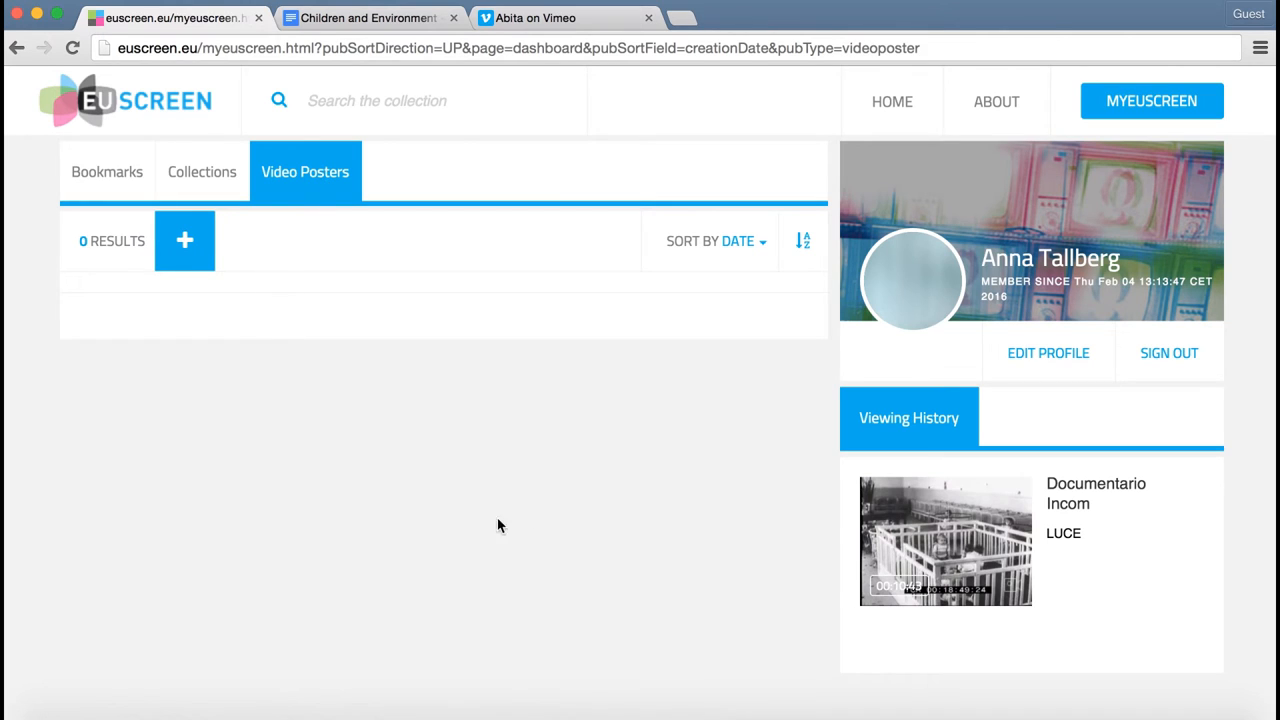
{"action": "mouse_move", "coordinate": [864, 452]}
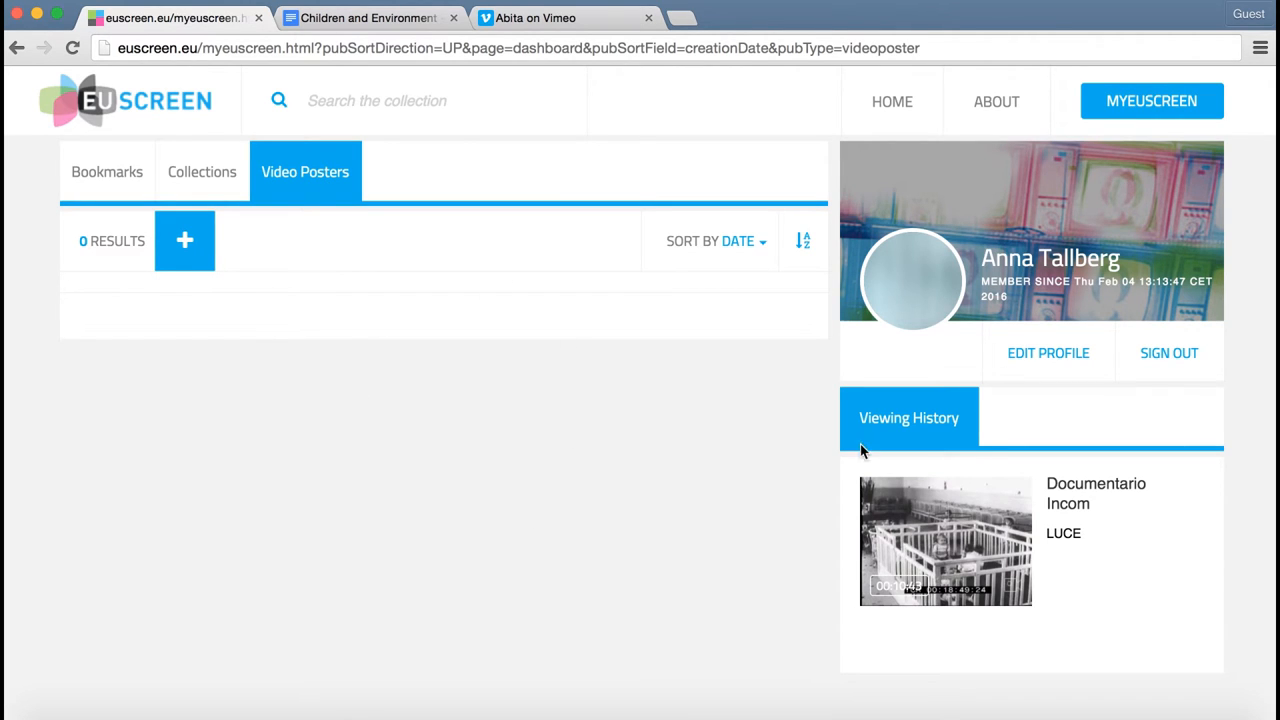
{"action": "mouse_move", "coordinate": [990, 432]}
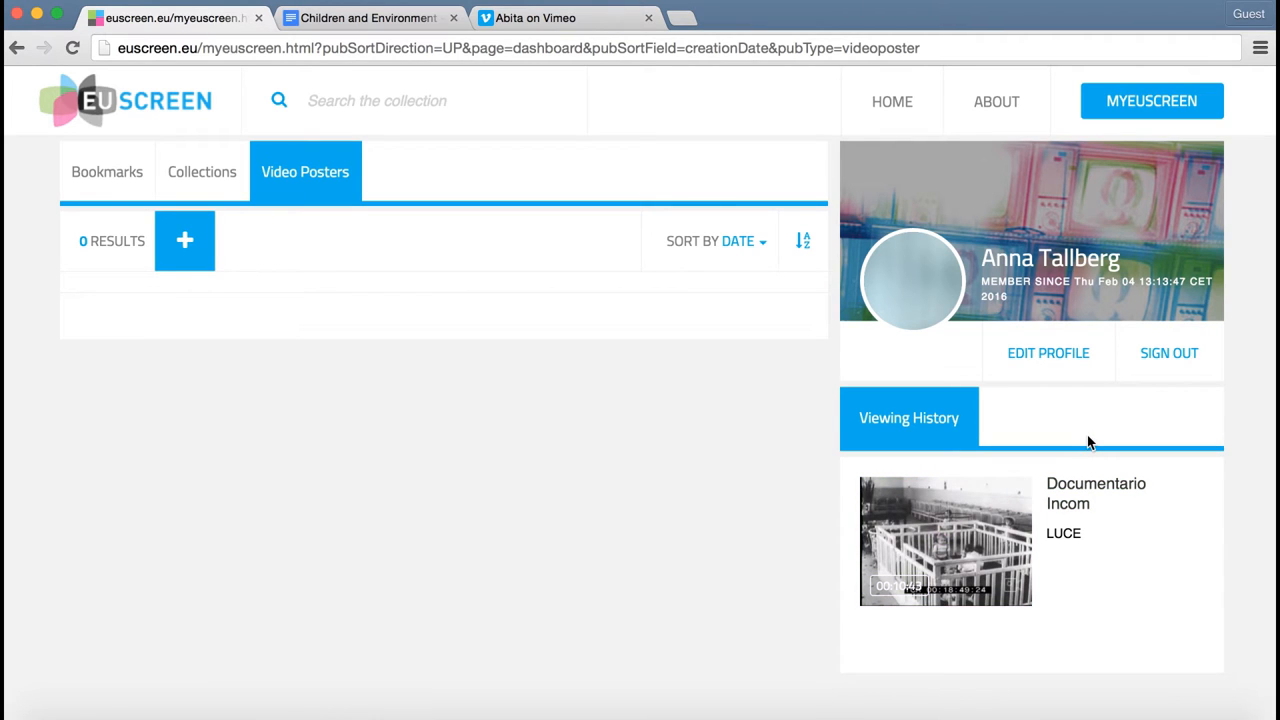
{"action": "mouse_move", "coordinate": [536, 364]}
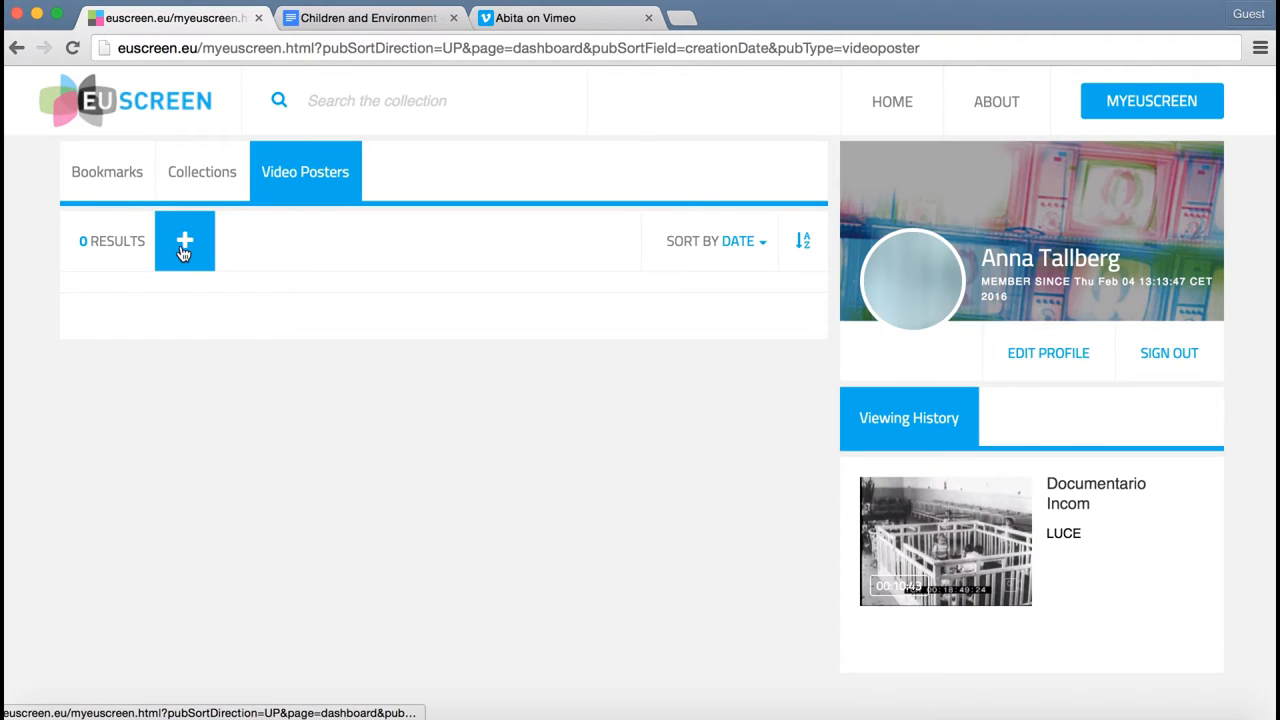
Create a new poster with the Double two-video layout and the Green color scheme.
{"action": "left_click", "coordinate": [184, 240]}
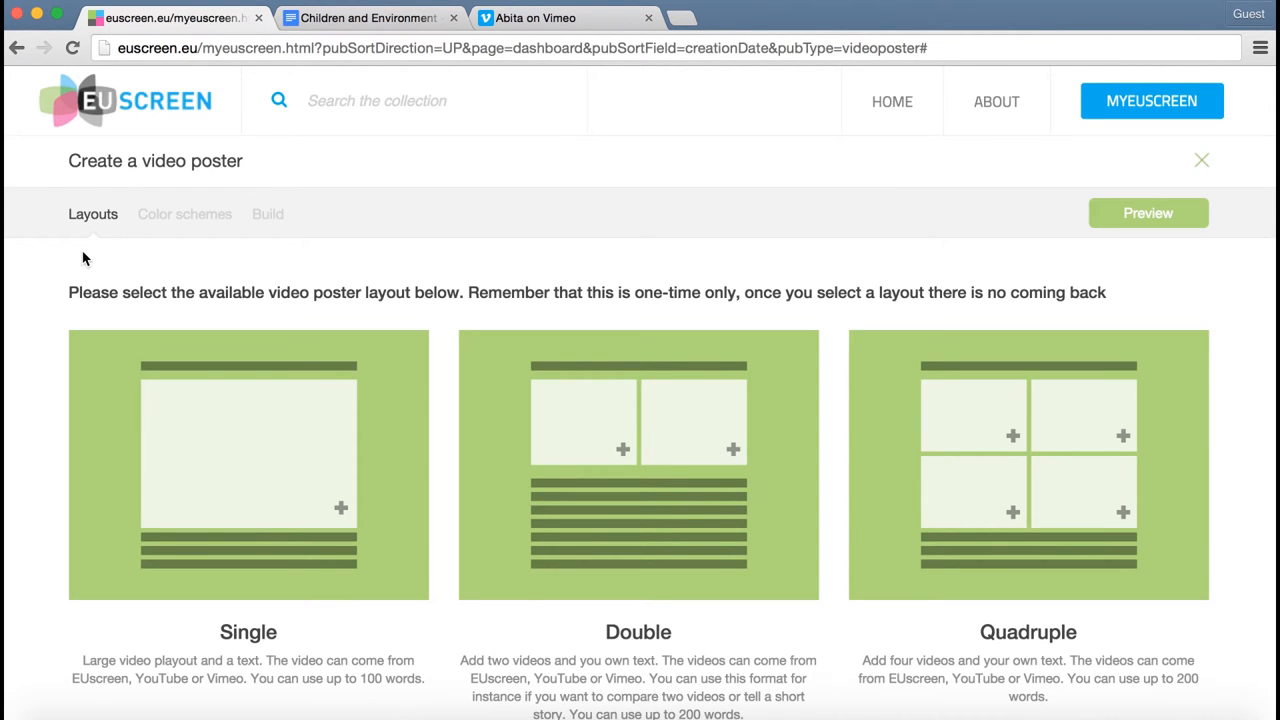
{"action": "mouse_move", "coordinate": [96, 252]}
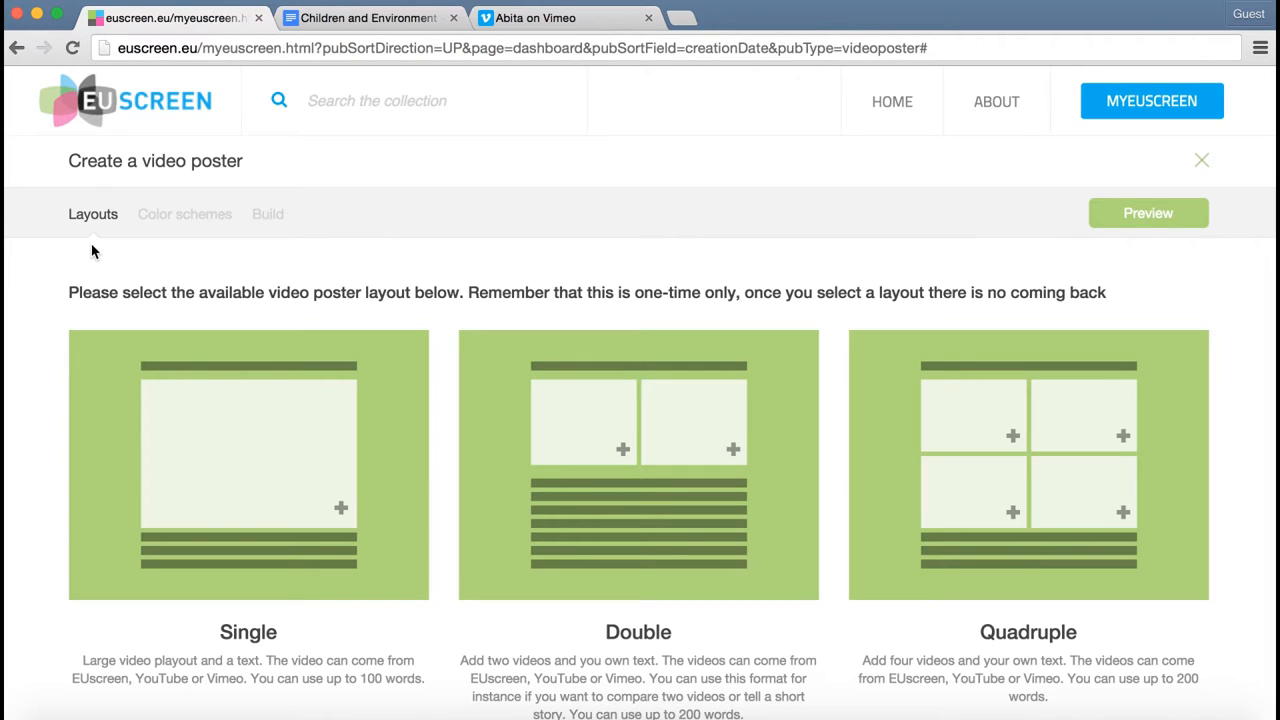
{"action": "mouse_move", "coordinate": [184, 252]}
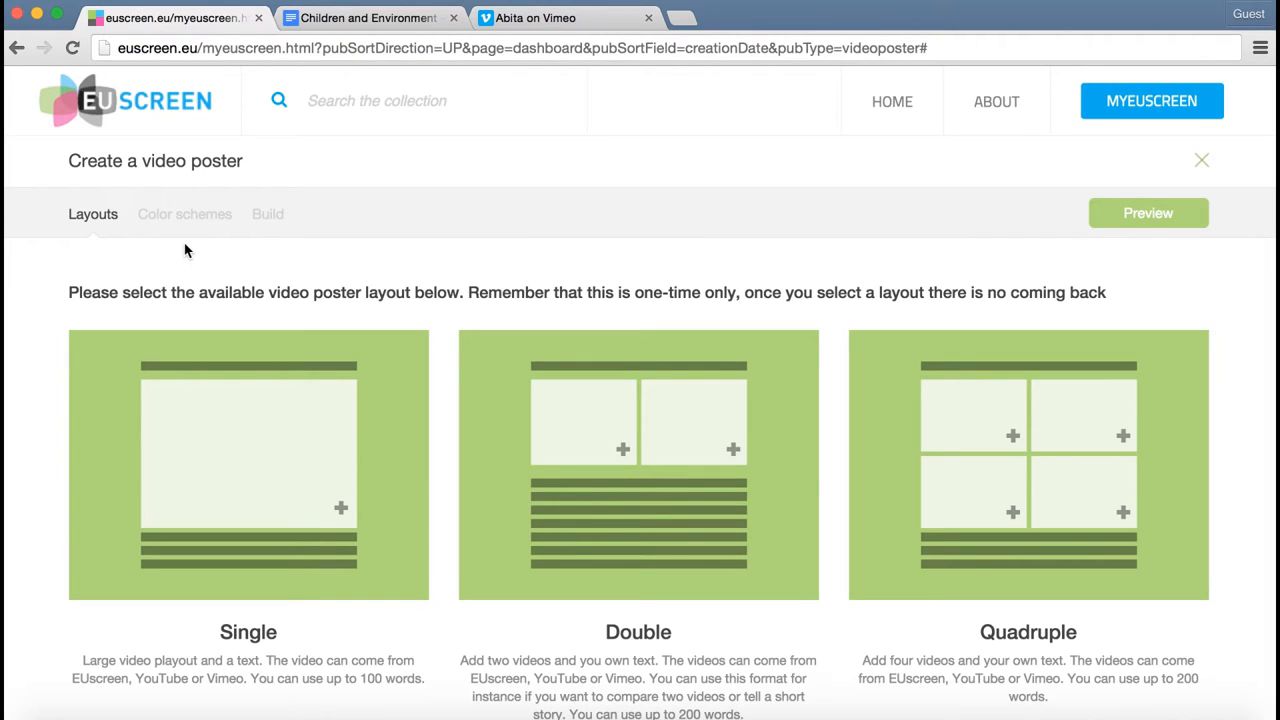
{"action": "mouse_move", "coordinate": [280, 250]}
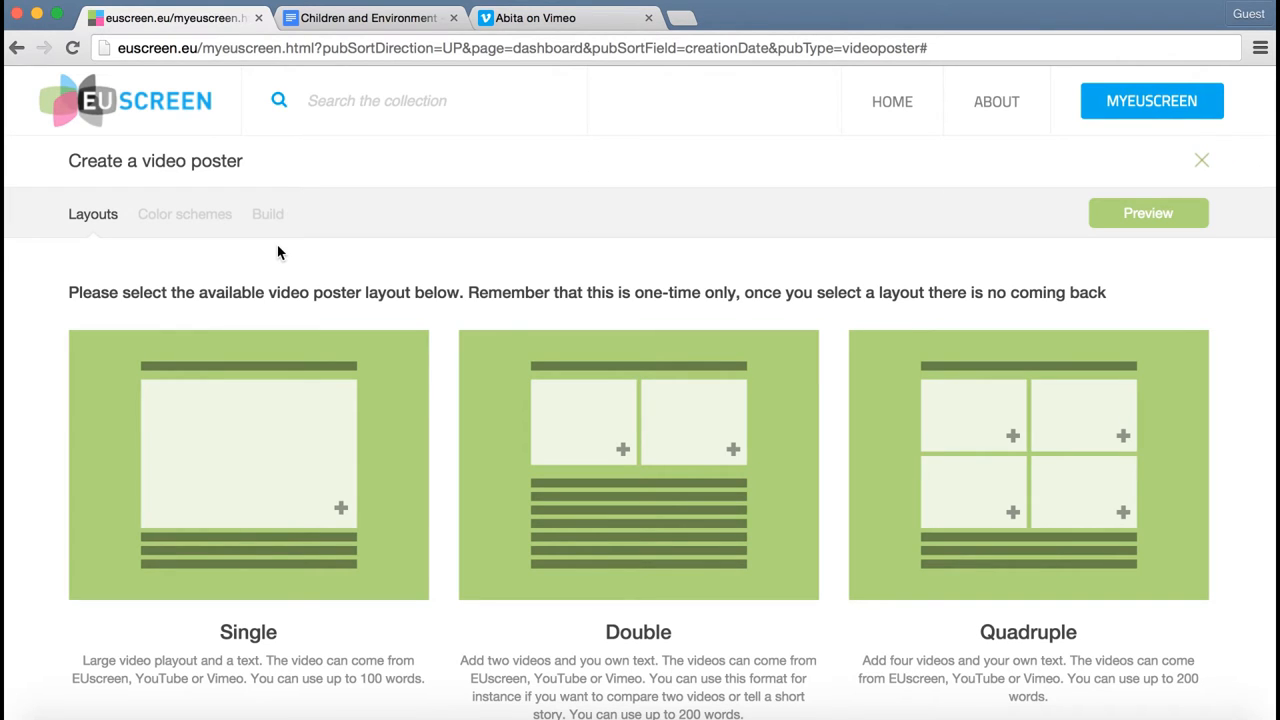
{"action": "mouse_move", "coordinate": [652, 522]}
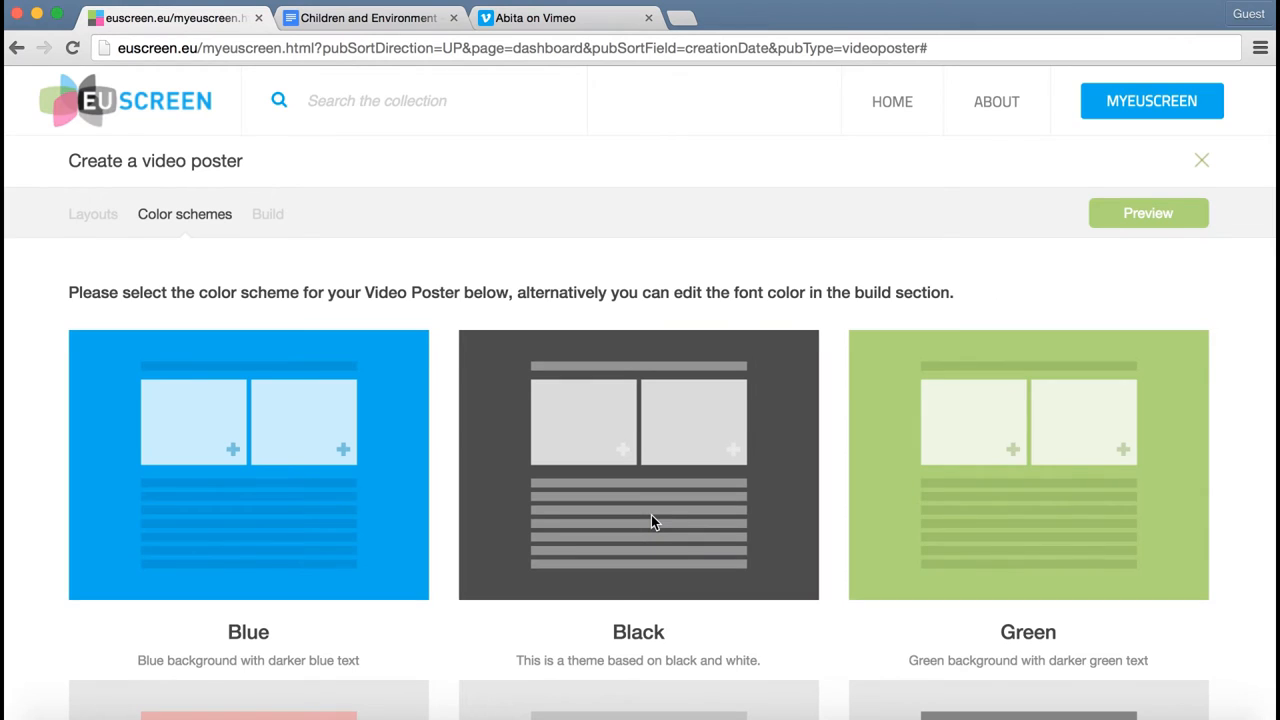
{"action": "left_click", "coordinate": [268, 212]}
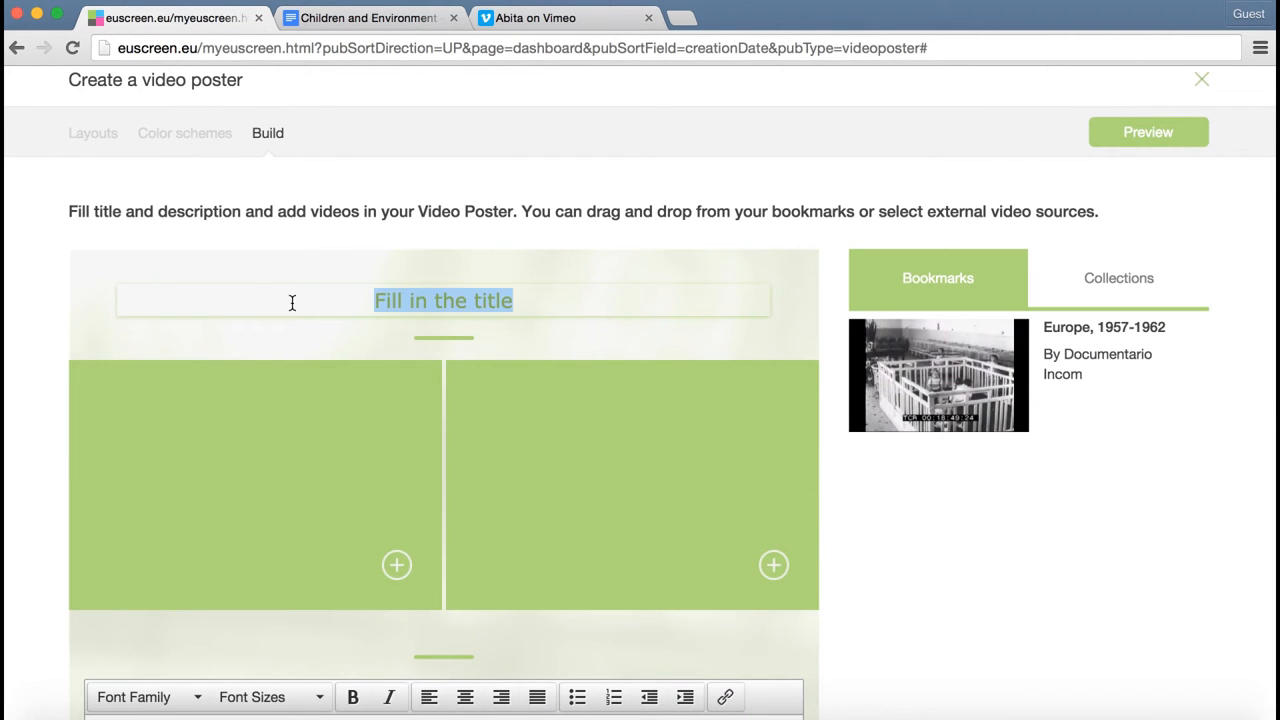
Title the poster 'Children and the Environment' and place the Europe, 1957-1962 bookmark in the left slot.
{"action": "type", "text": "Children and th"}
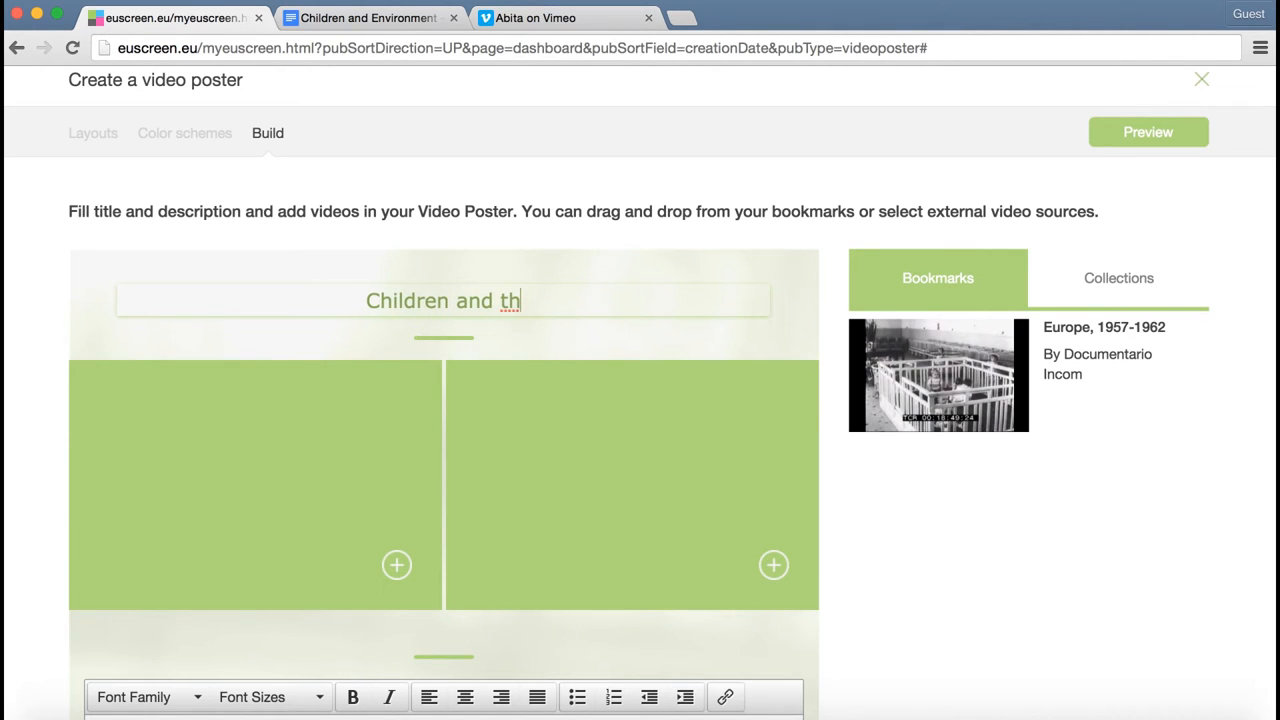
{"action": "type", "text": "e Environment"}
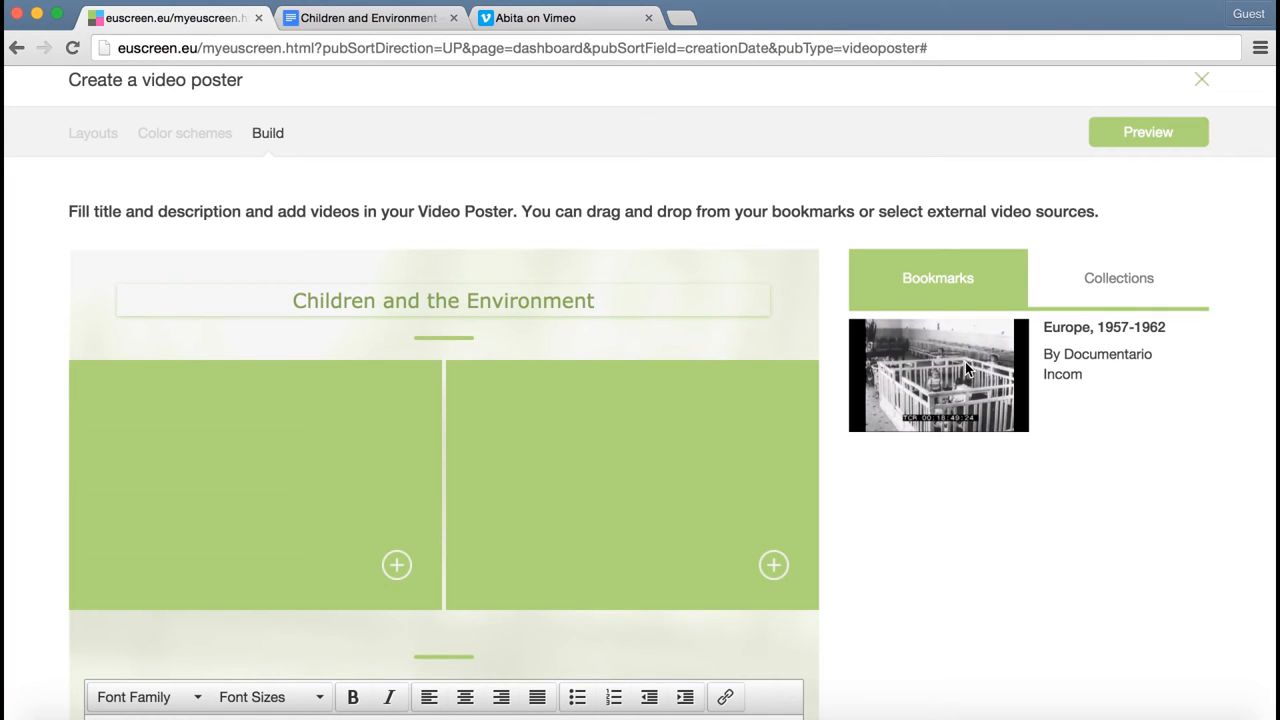
{"action": "left_click_drag", "start_coordinate": [938, 376], "coordinate": [310, 468]}
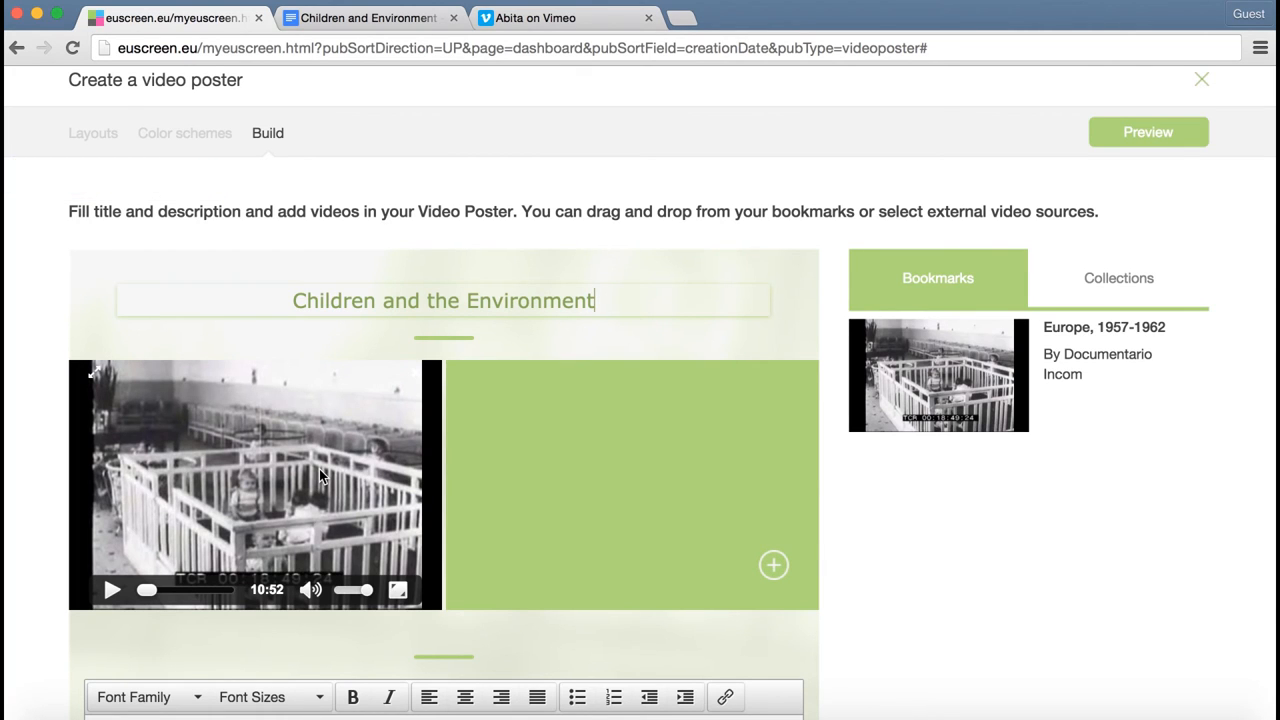
{"action": "left_click", "coordinate": [564, 18]}
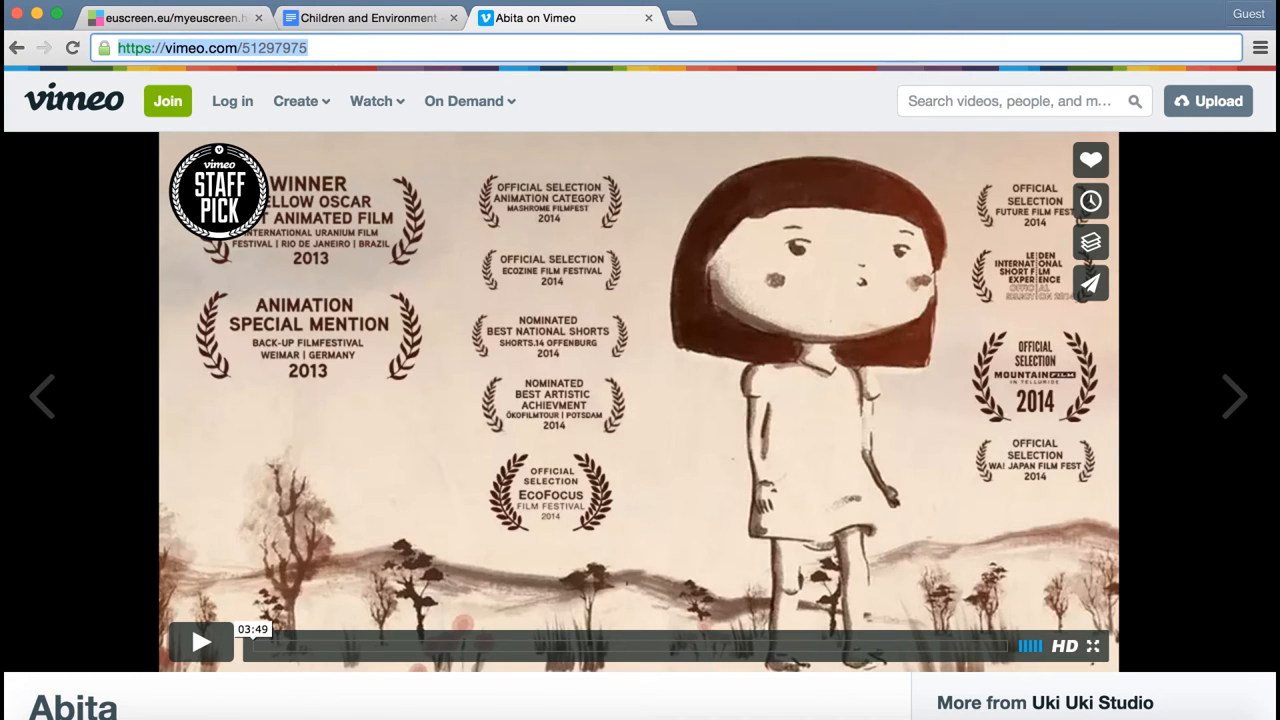
Add the Abita Vimeo link as the external video in the right slot and submit it.
{"action": "left_click", "coordinate": [176, 18]}
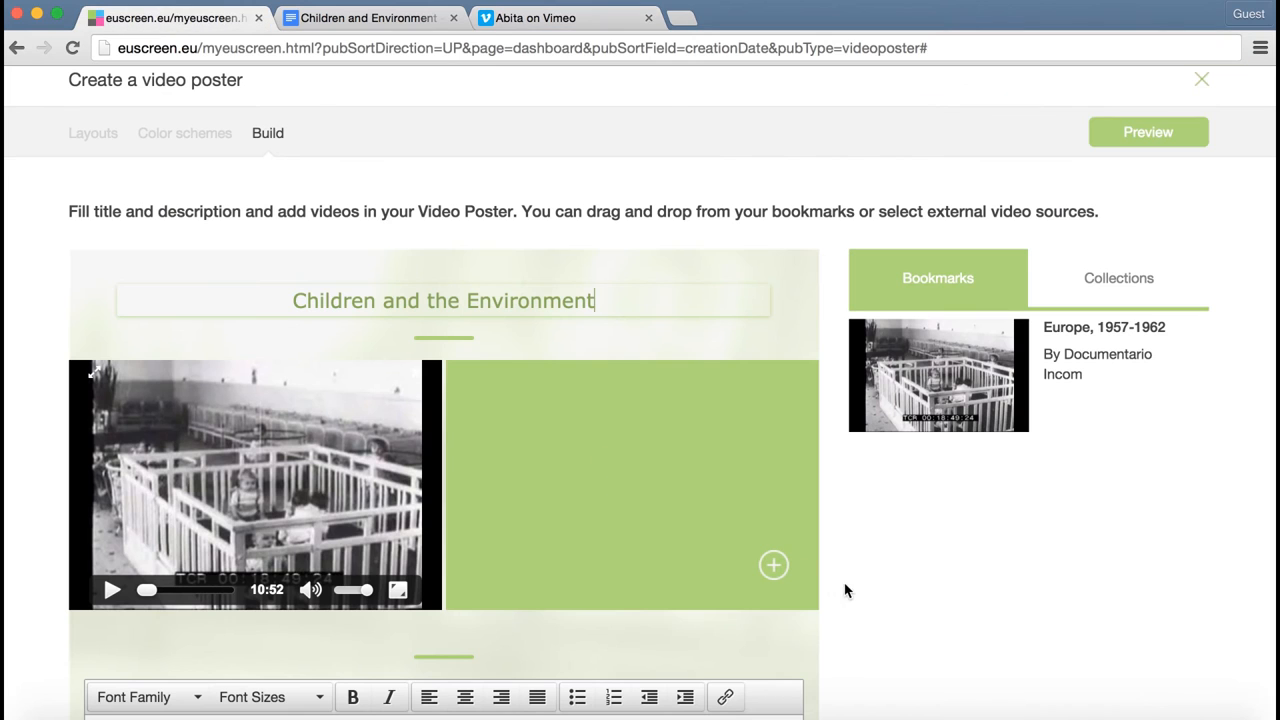
{"action": "left_click", "coordinate": [772, 564]}
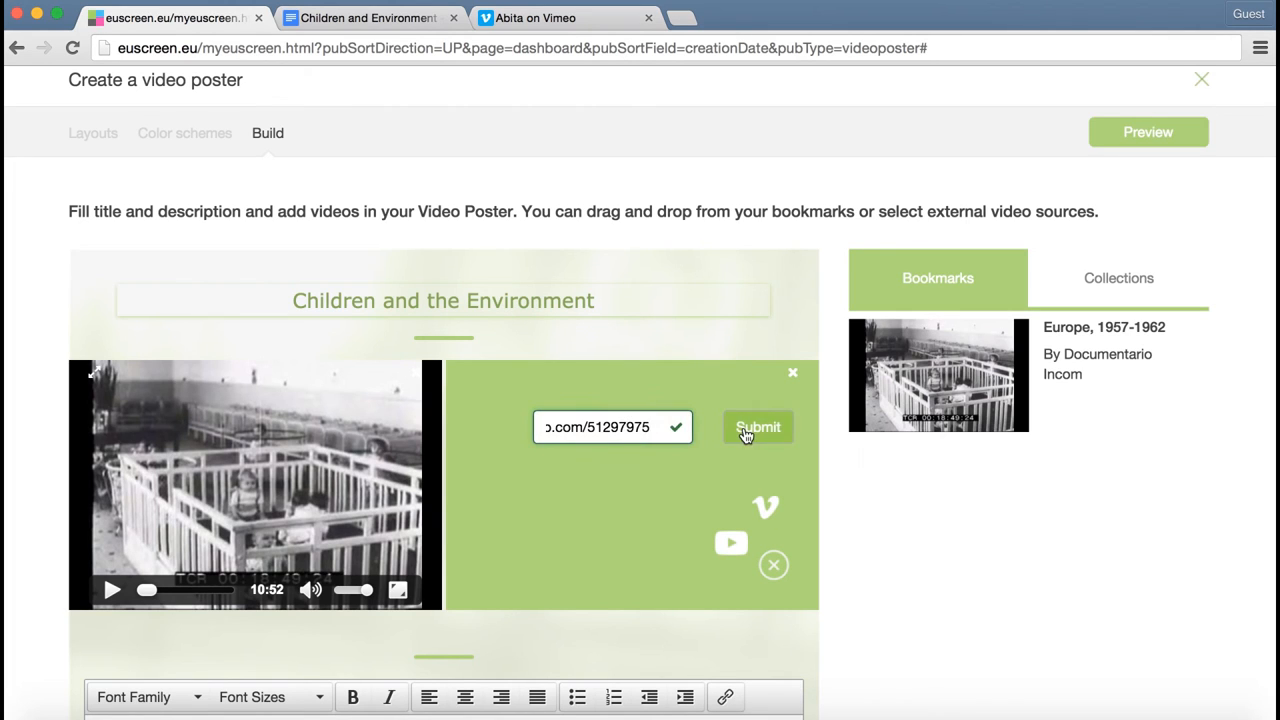
{"action": "left_click", "coordinate": [756, 428]}
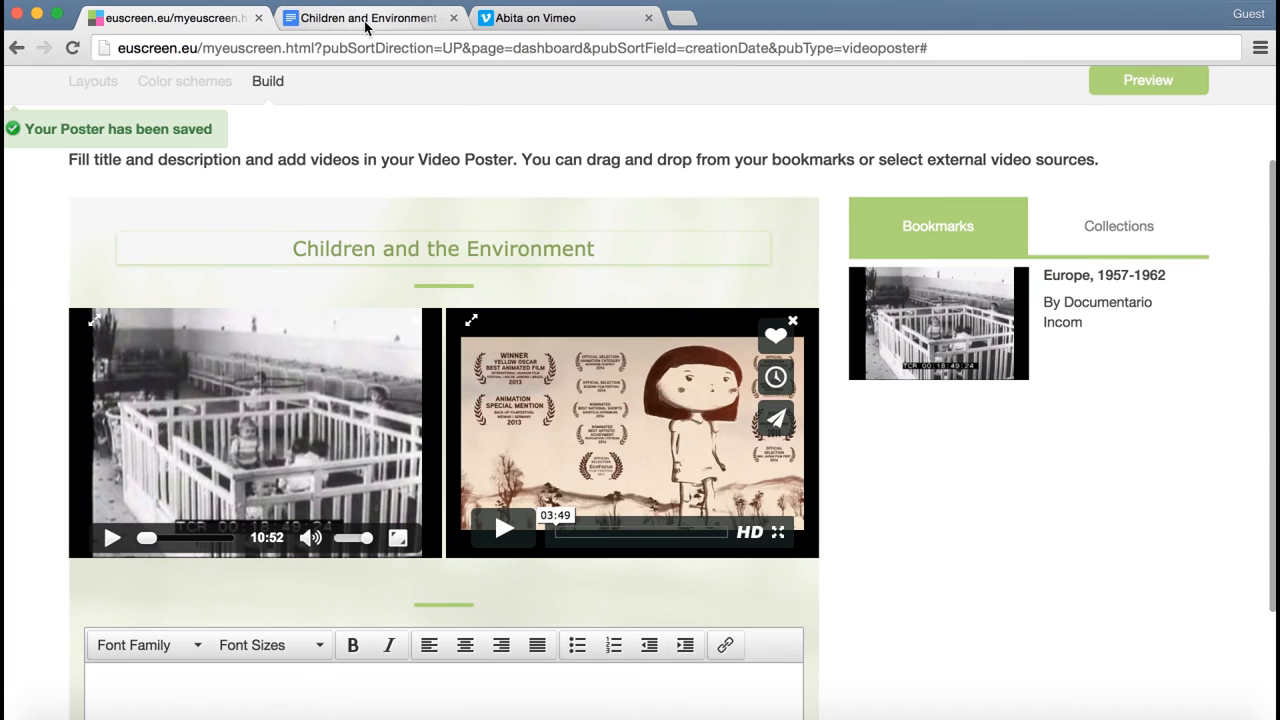
Paste the group's city-and-environment paragraph from Google Docs as the description and preview the poster.
{"action": "left_click", "coordinate": [370, 18]}
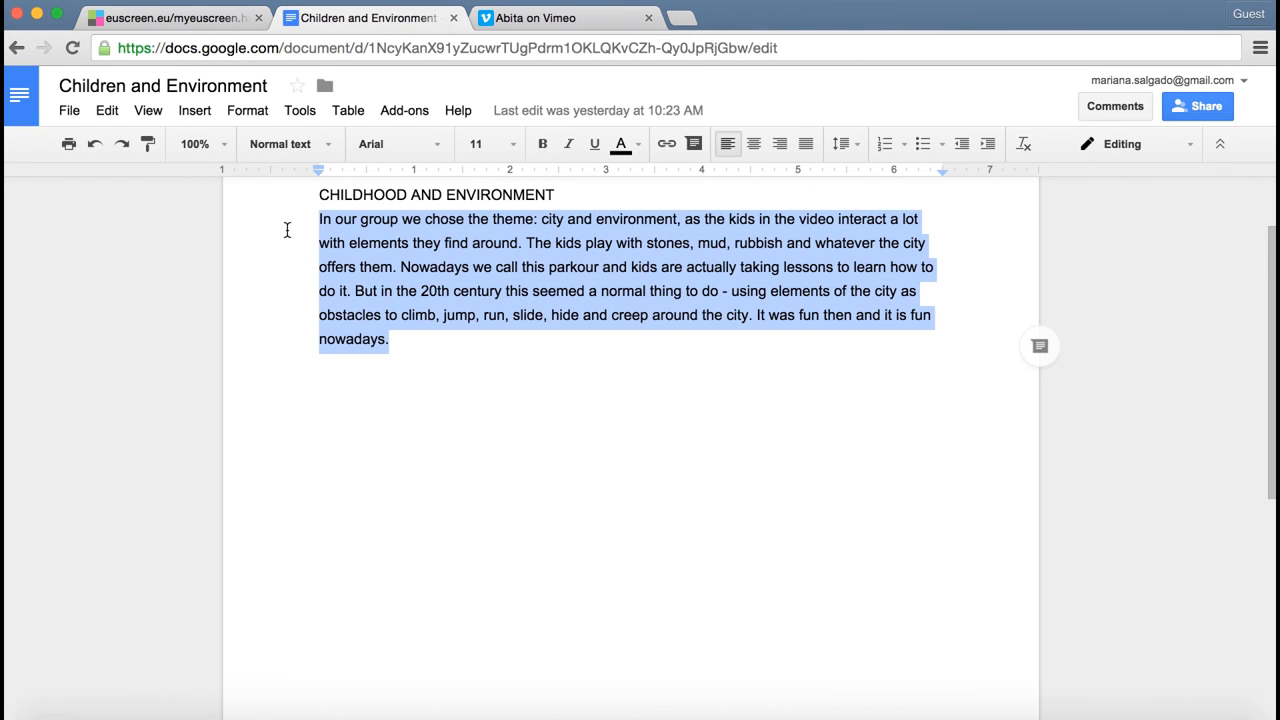
{"action": "left_click", "coordinate": [170, 18]}
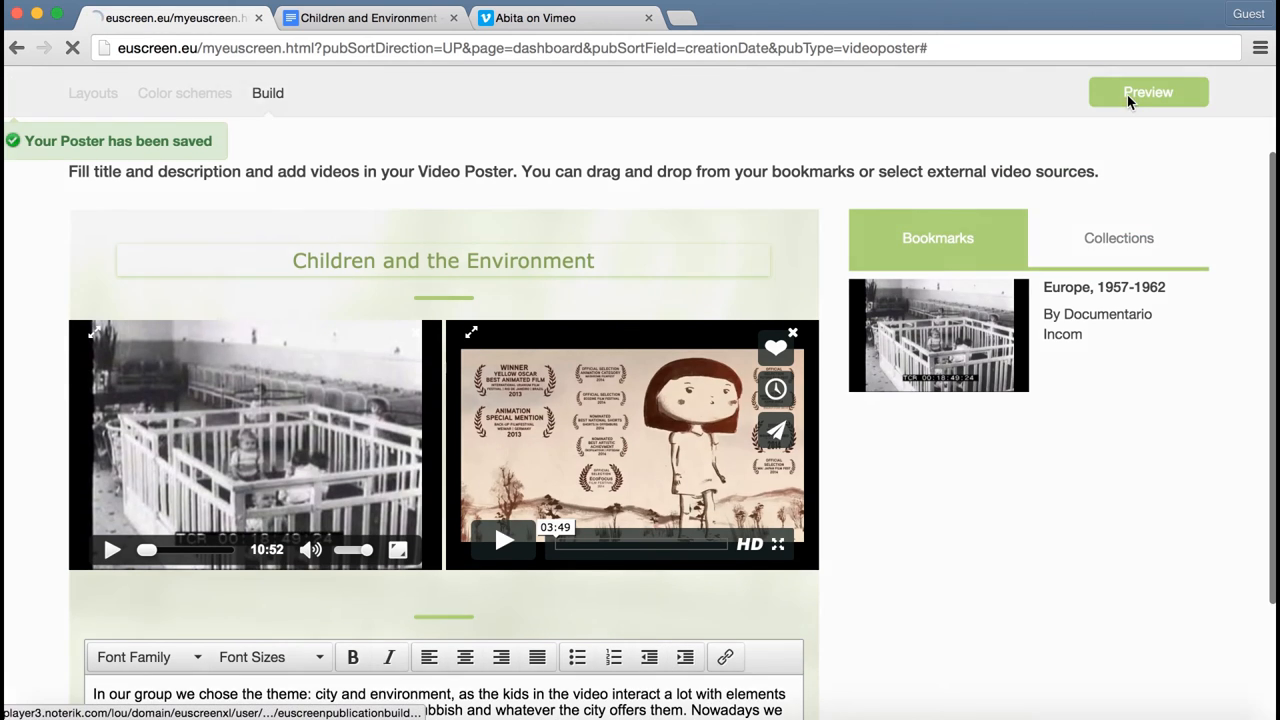
{"action": "left_click", "coordinate": [1148, 92]}
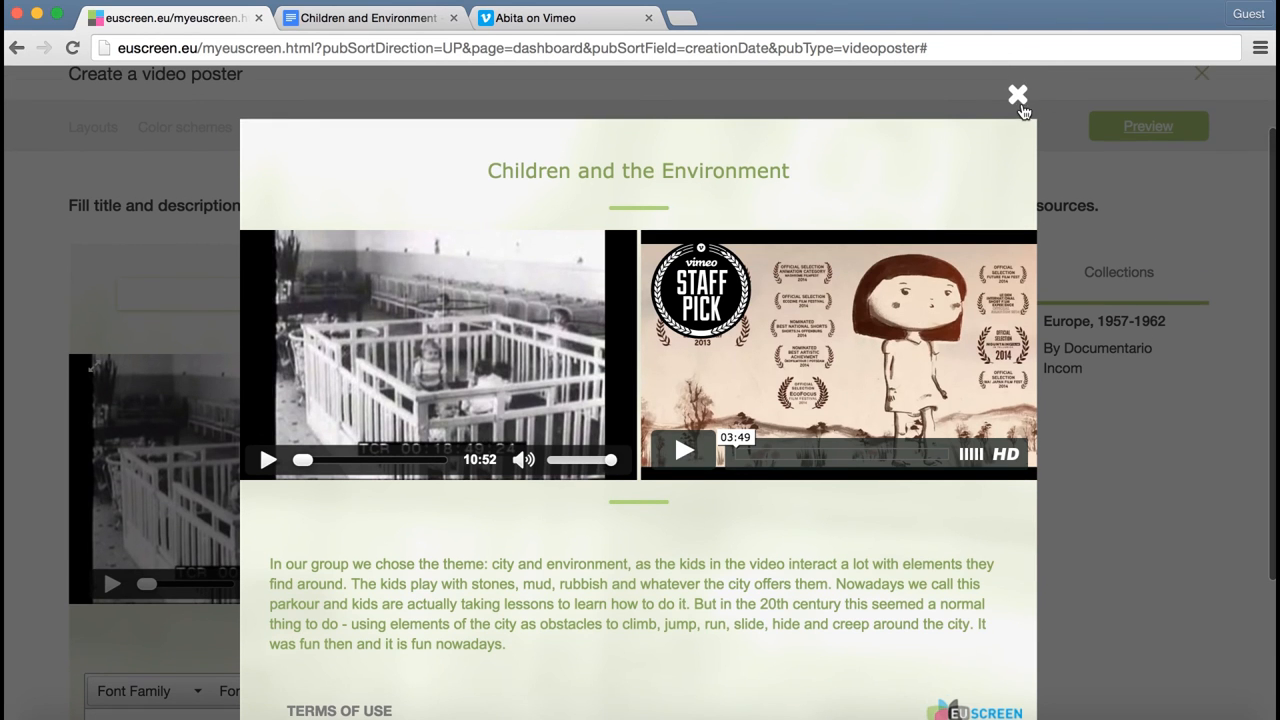
{"action": "left_click", "coordinate": [1018, 94]}
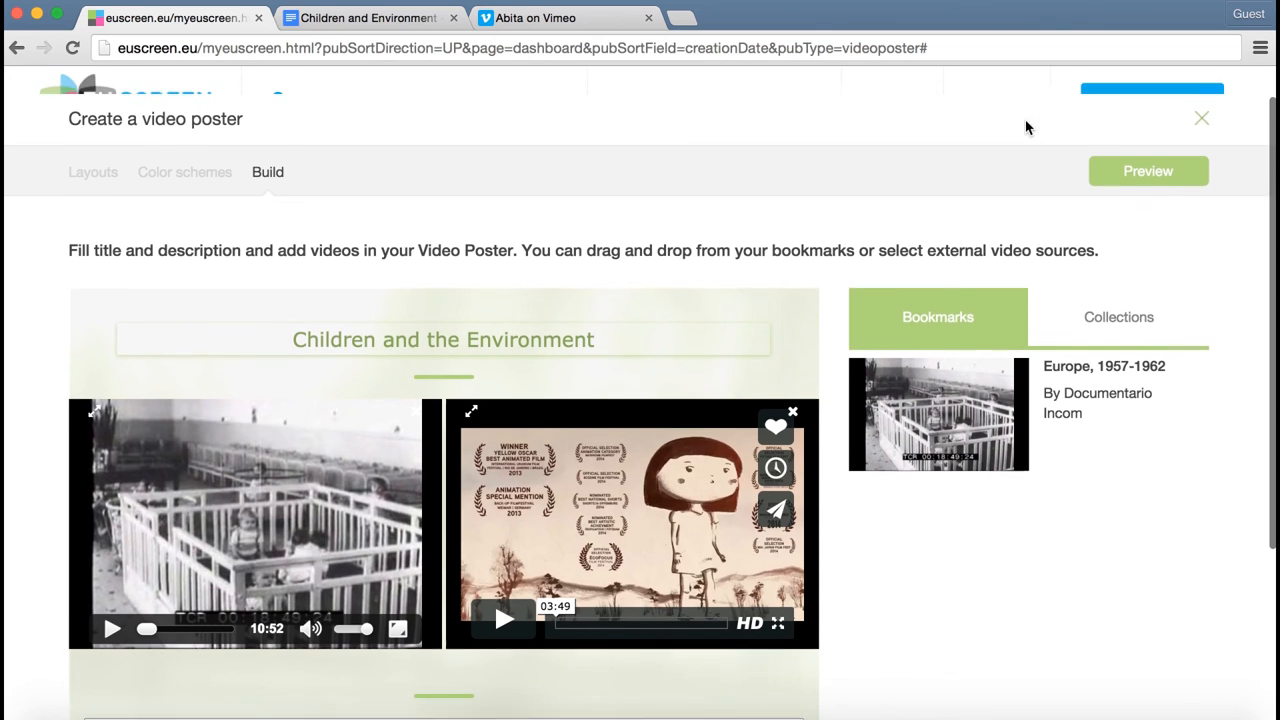